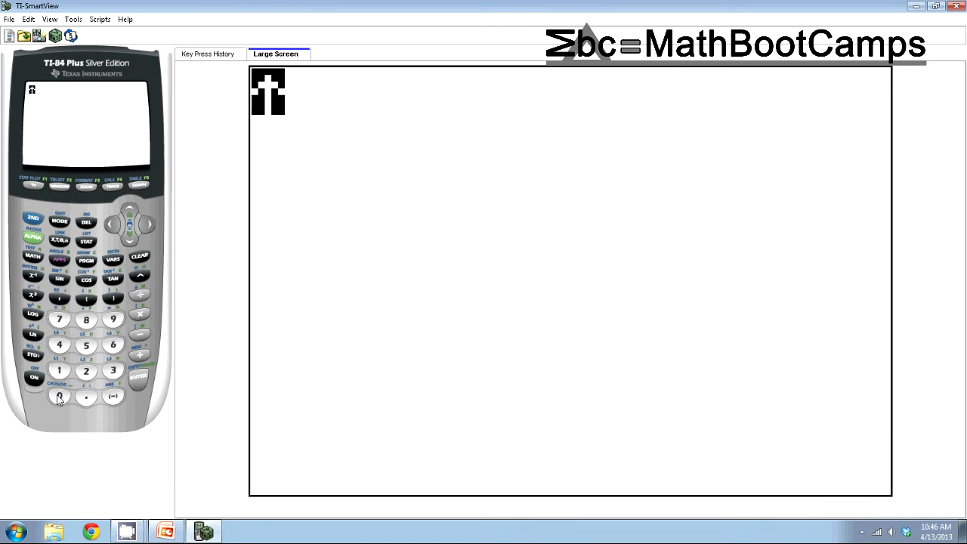
Step: Browse down through the calculator's command CATALOG before returning to the L1/L2 list editor
{"action": "left_click", "coordinate": [59, 395]}
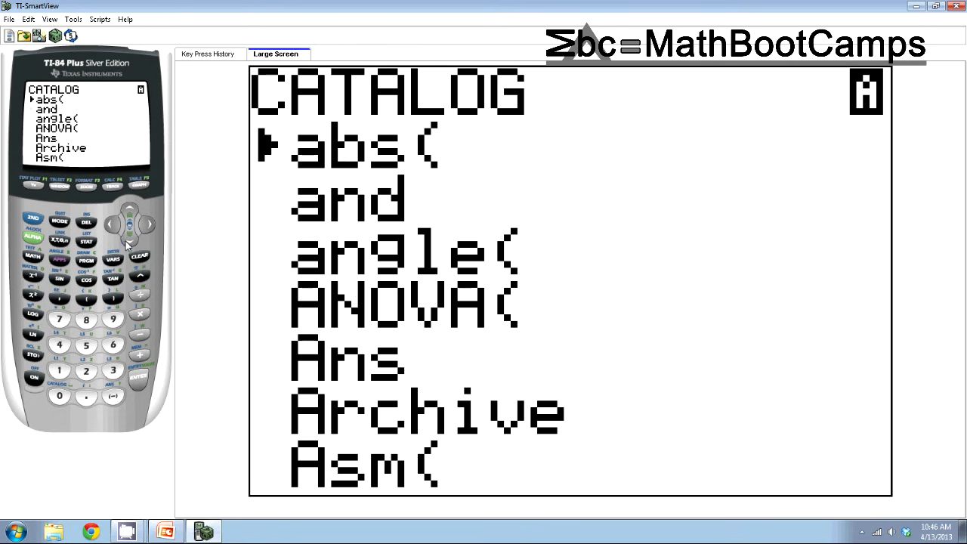
{"action": "left_click", "coordinate": [130, 232]}
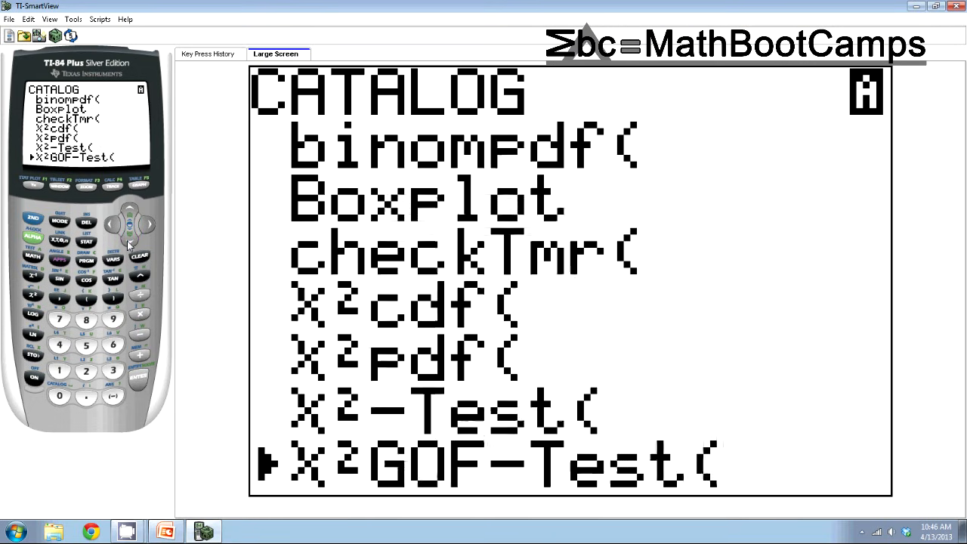
{"action": "key", "text": "down"}
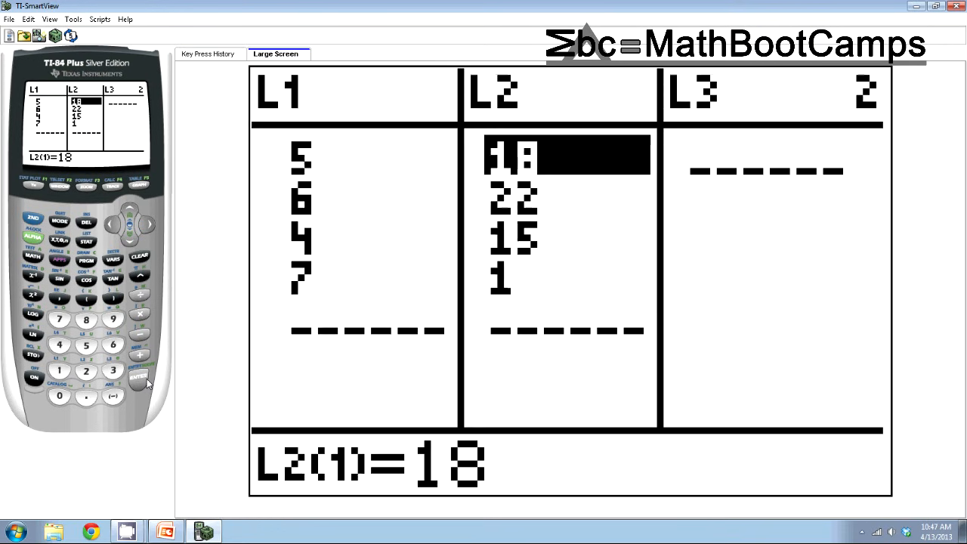
{"action": "mouse_move", "coordinate": [260, 388]}
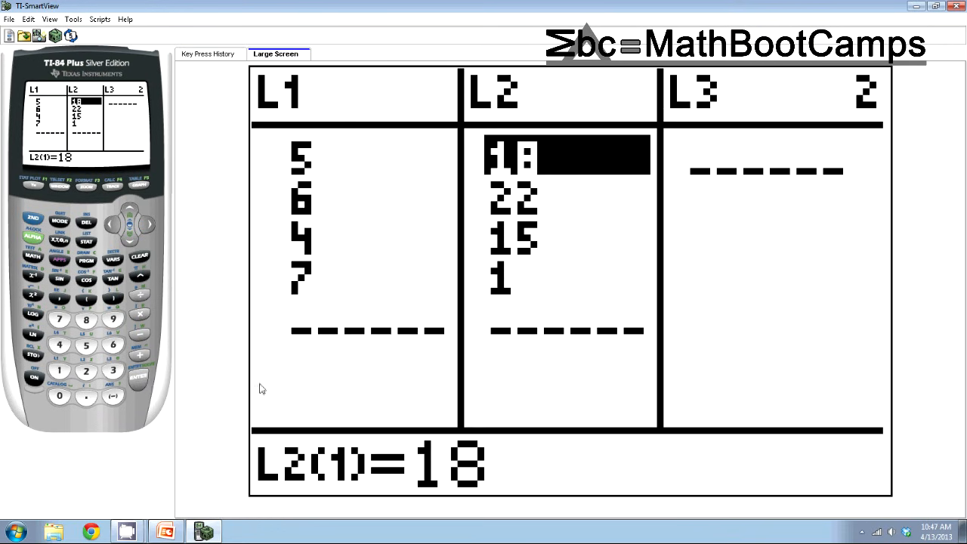
{"action": "mouse_move", "coordinate": [296, 290]}
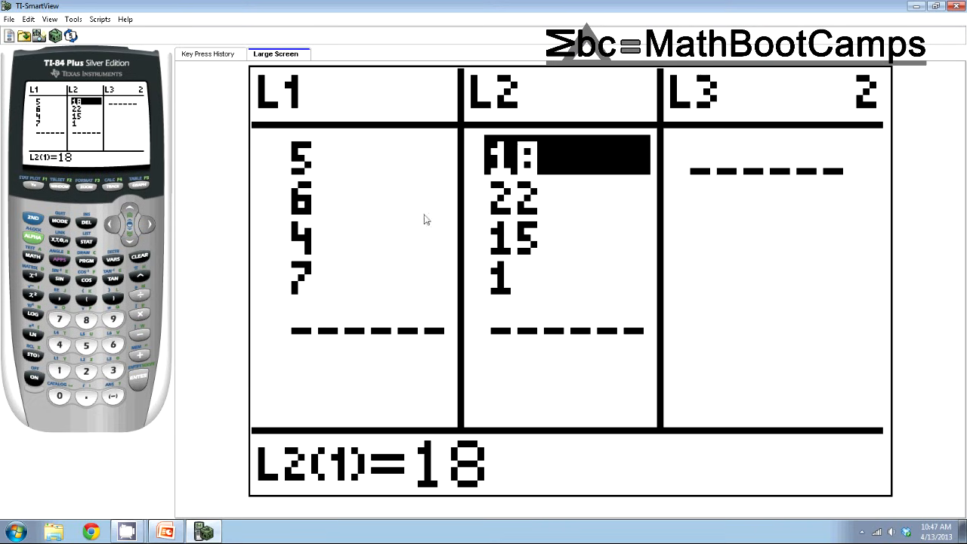
{"action": "mouse_move", "coordinate": [438, 268]}
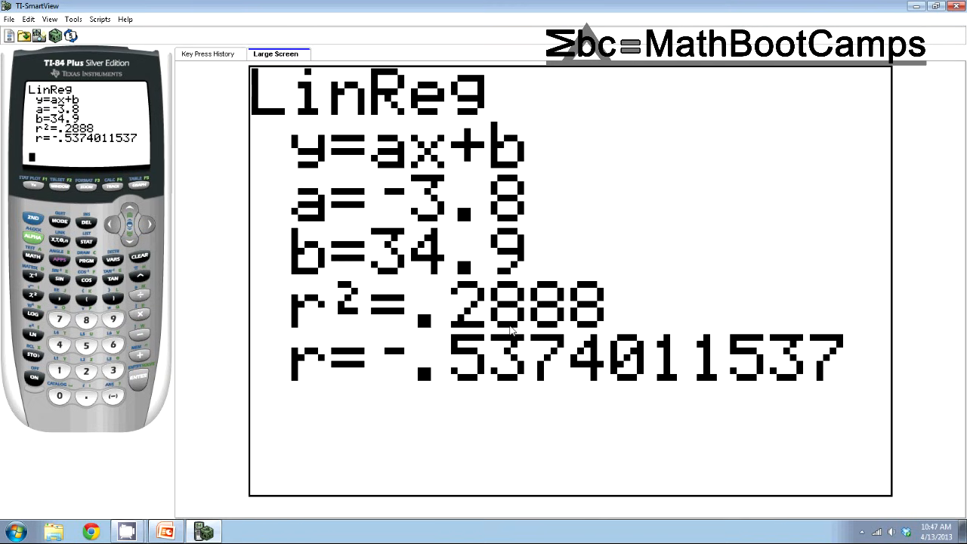
{"action": "mouse_move", "coordinate": [474, 385]}
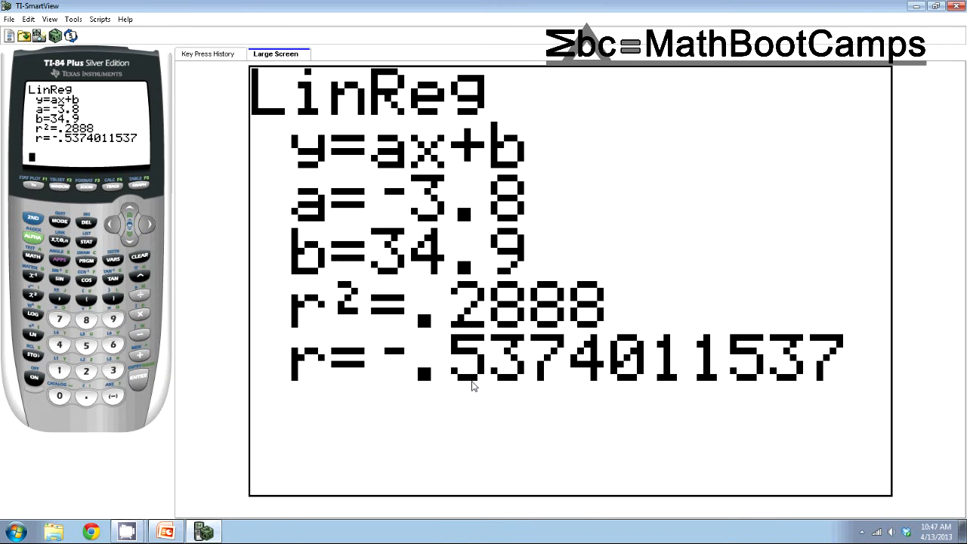